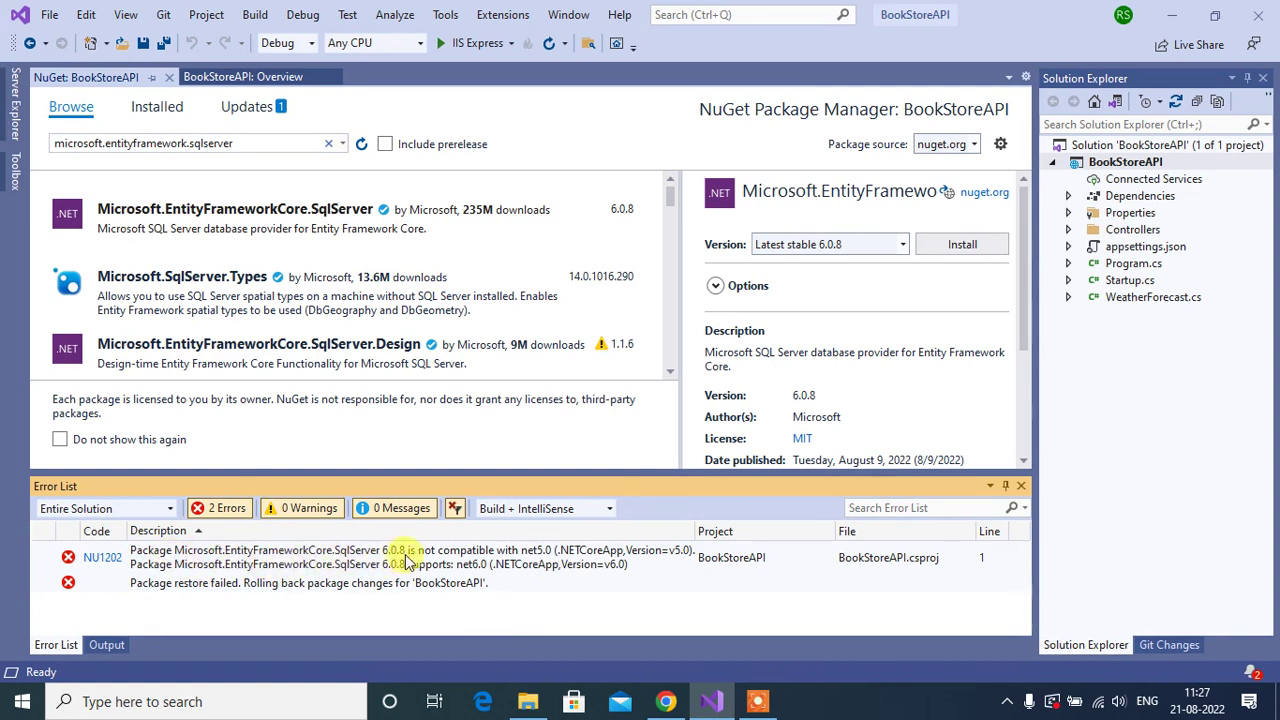
mouse_move(556, 568)
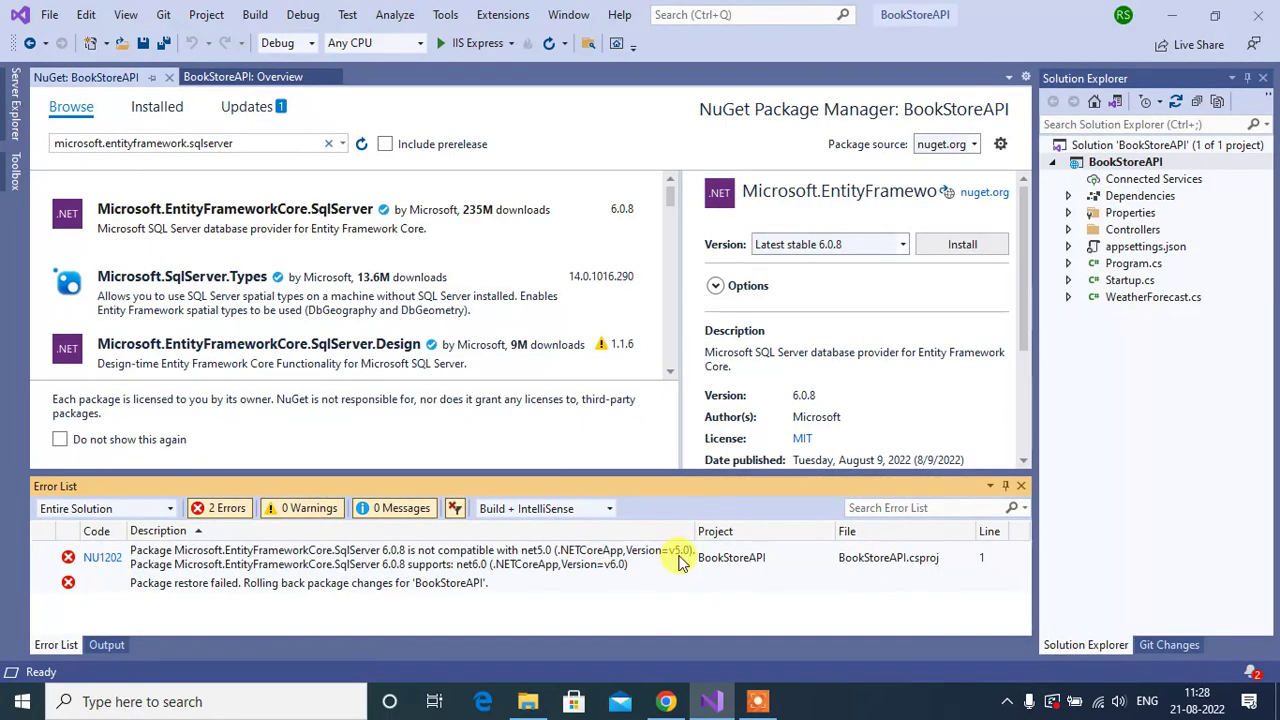
mouse_move(336, 190)
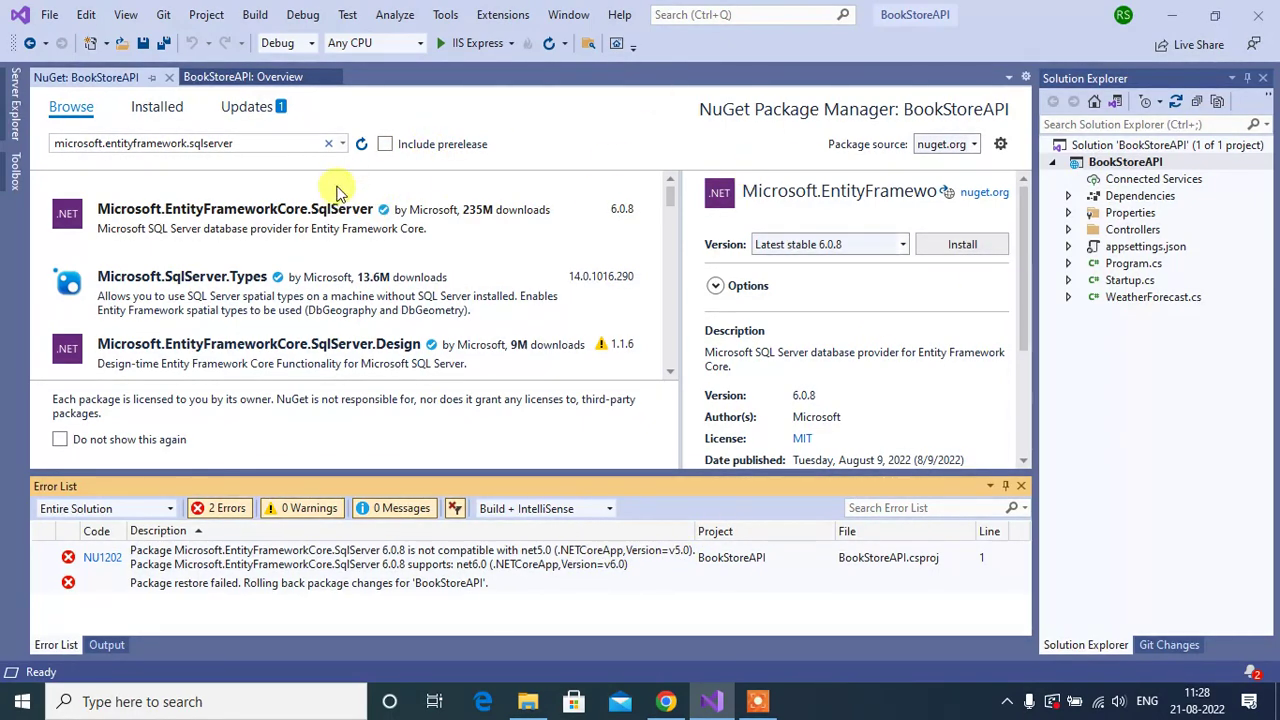
mouse_move(284, 228)
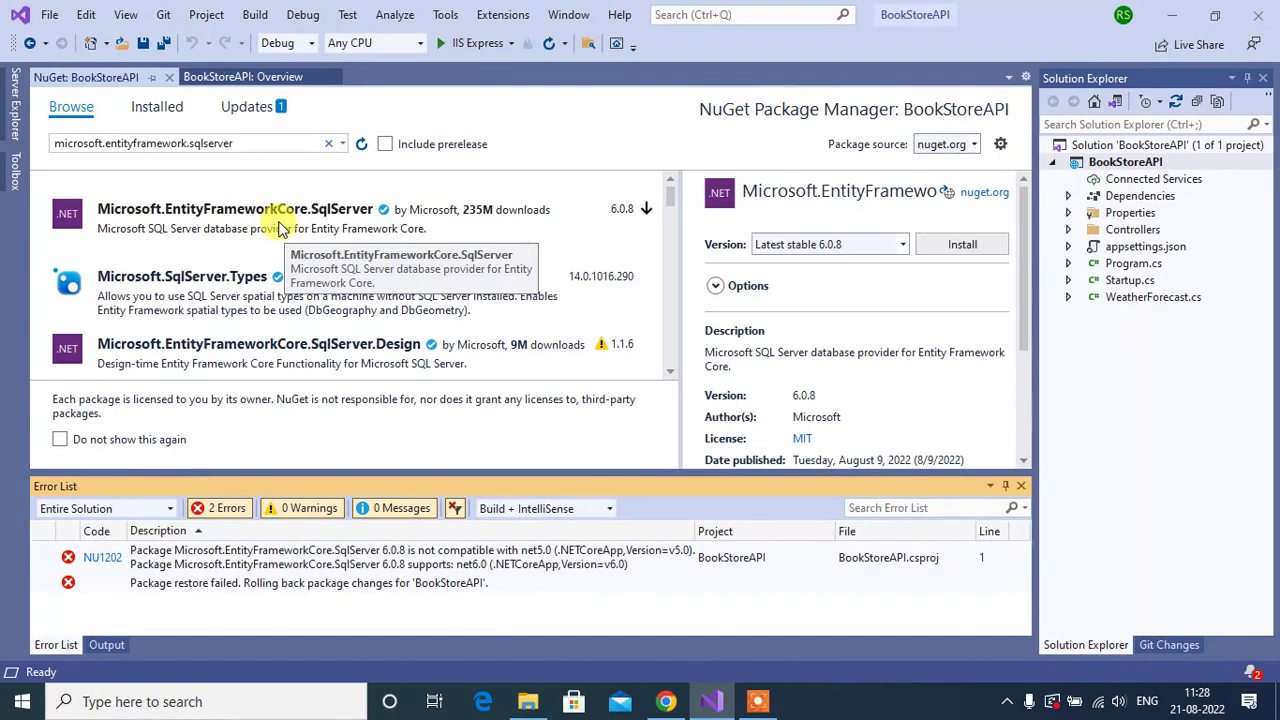
mouse_move(356, 210)
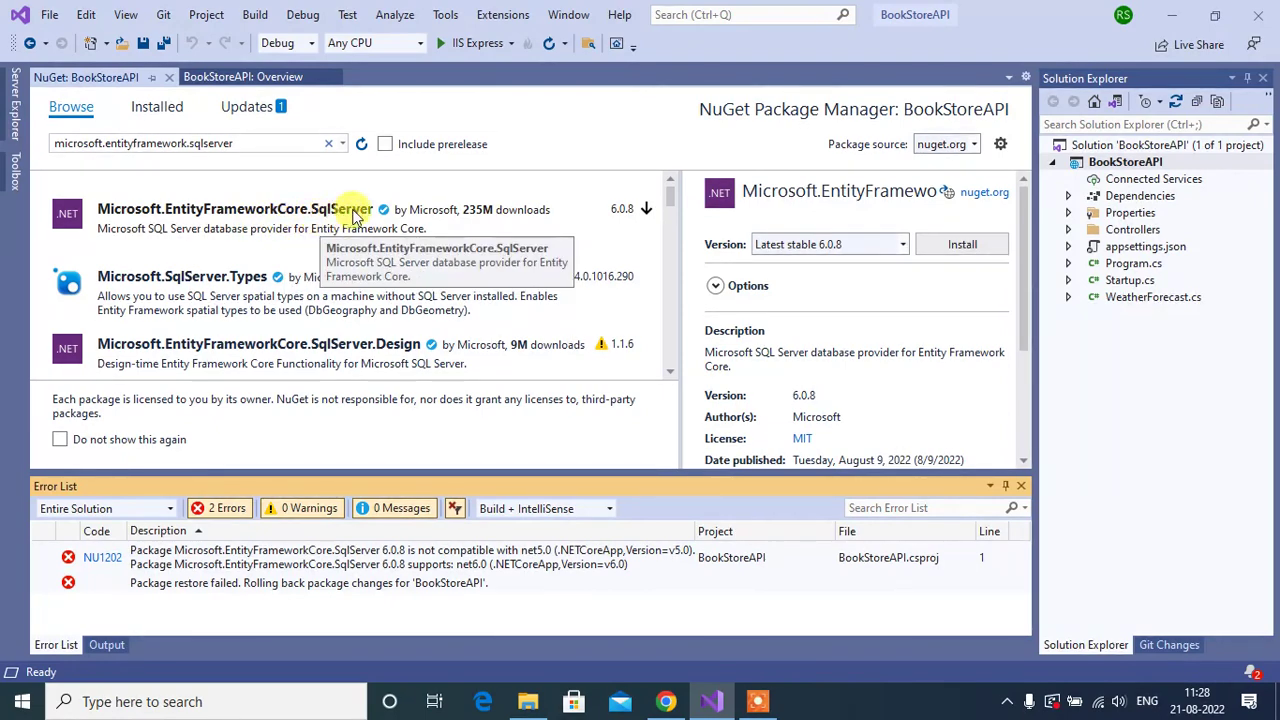
mouse_move(884, 248)
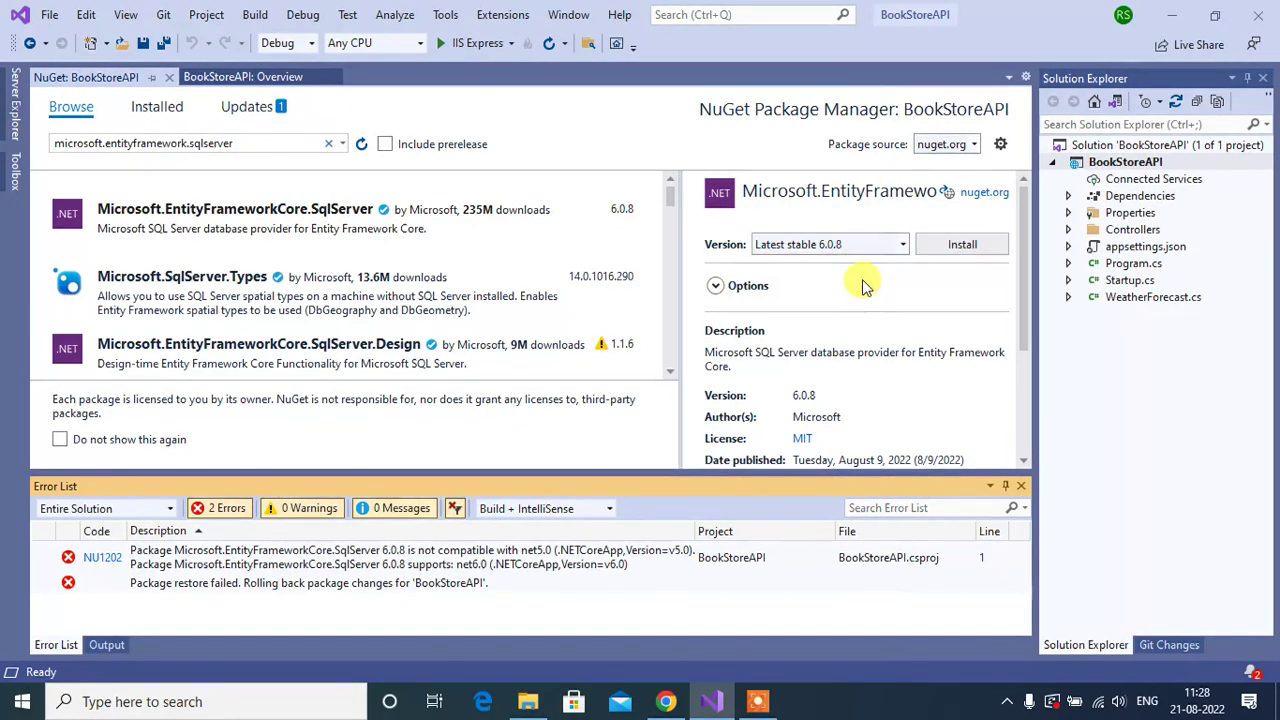
mouse_move(710, 608)
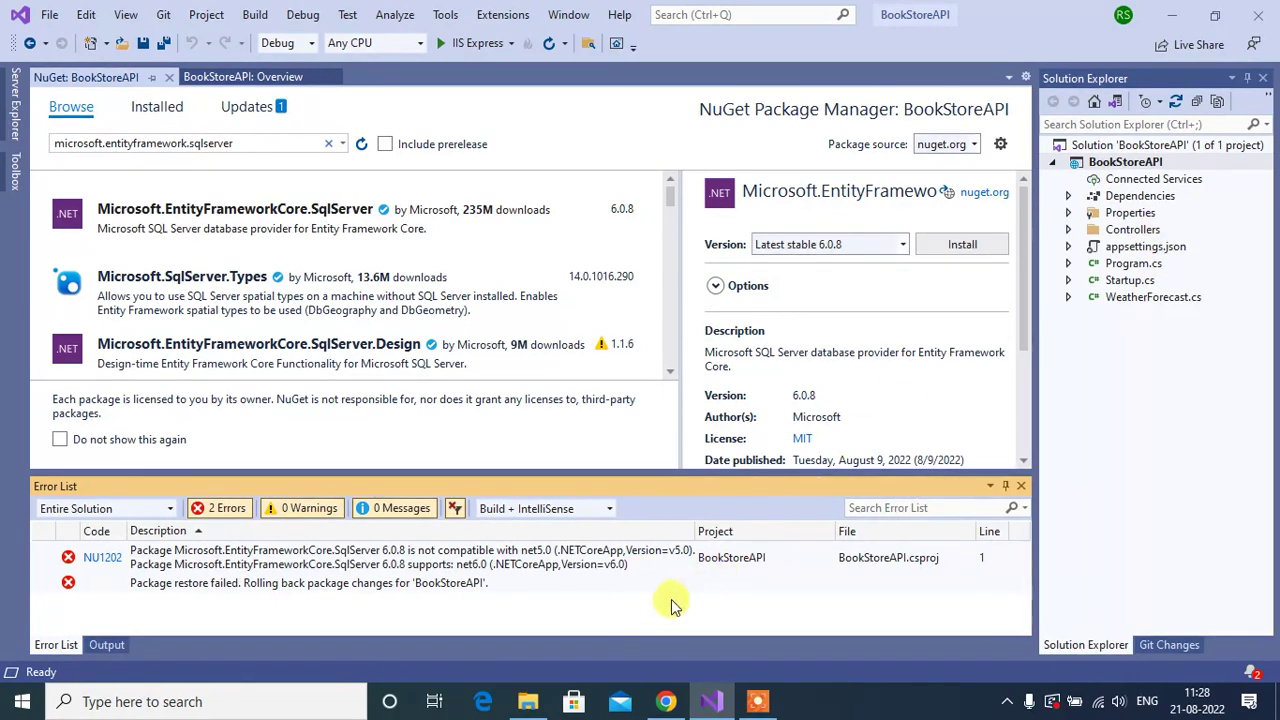
mouse_move(676, 556)
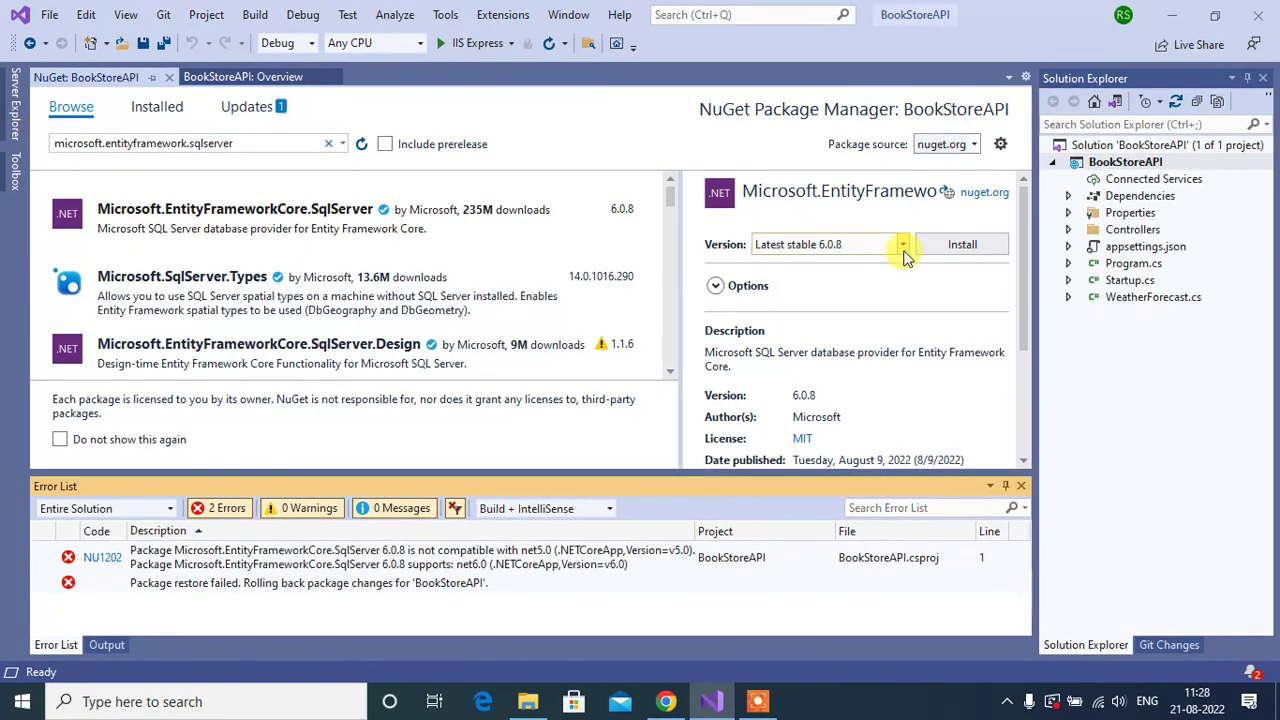
Install Microsoft.EntityFrameworkCore.SqlServer version 5.0.17, confirming the changes and accepting the license.
click(900, 244)
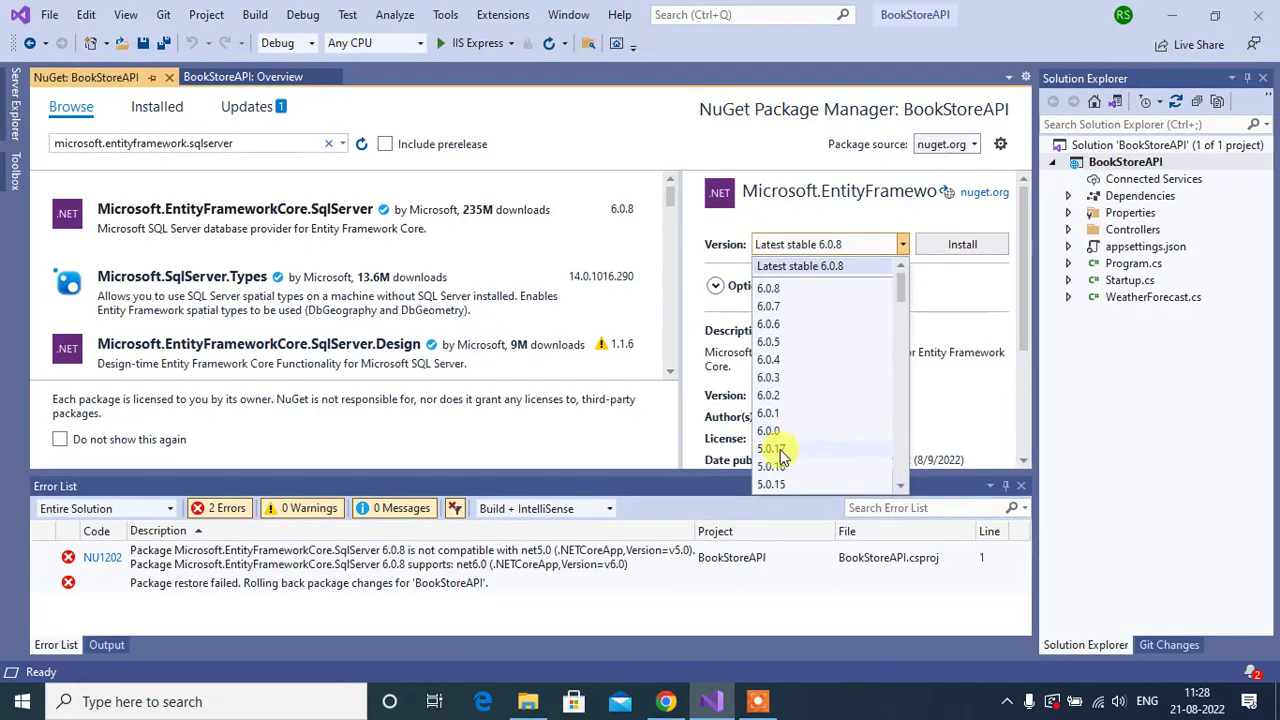
click(772, 448)
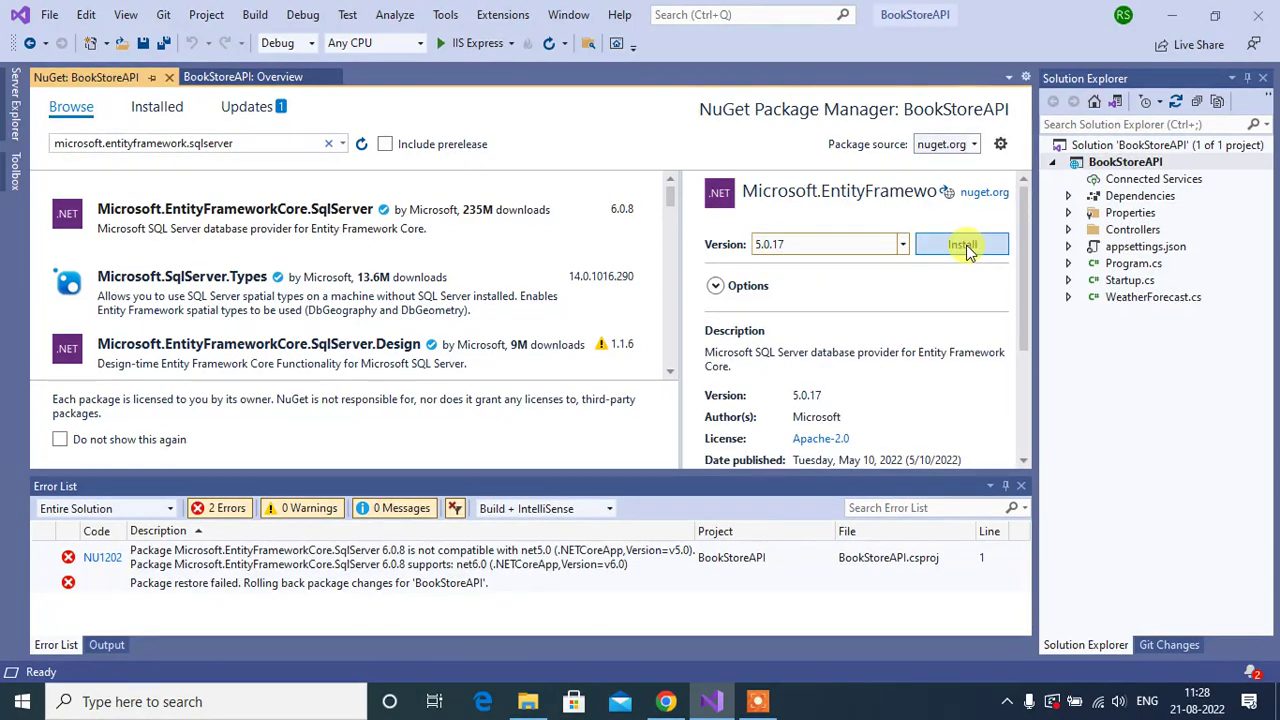
click(960, 244)
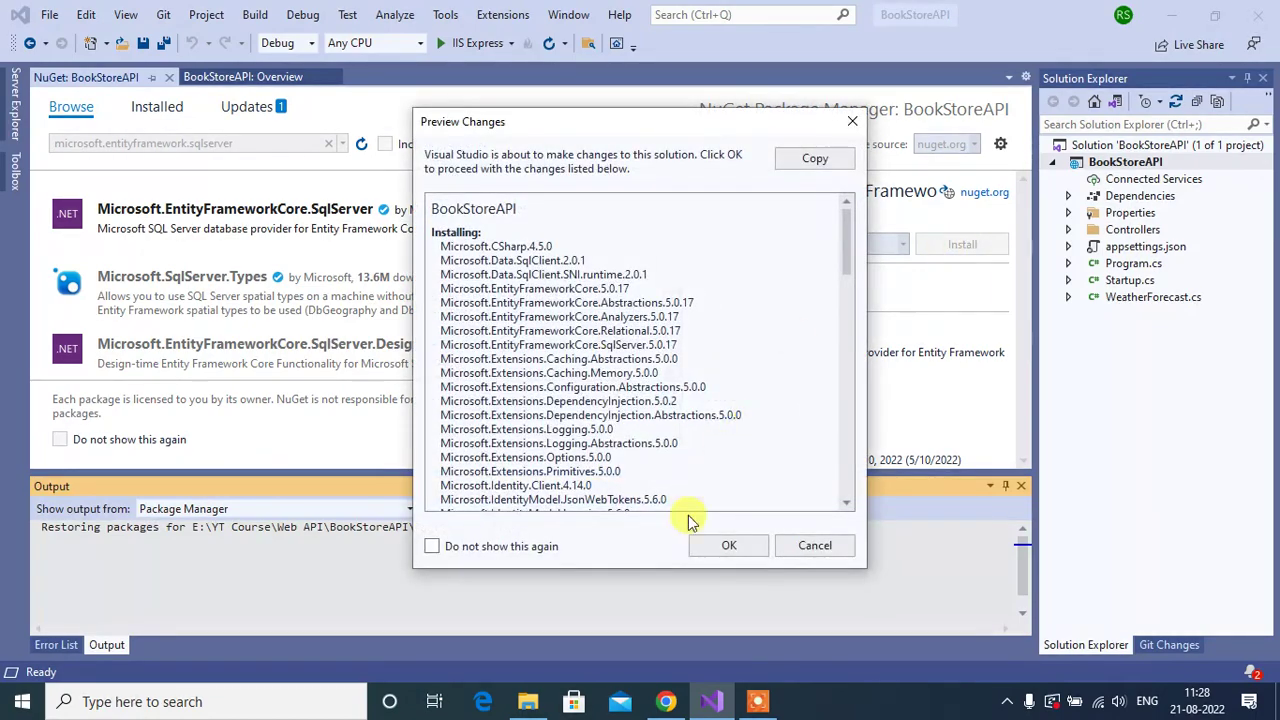
click(728, 544)
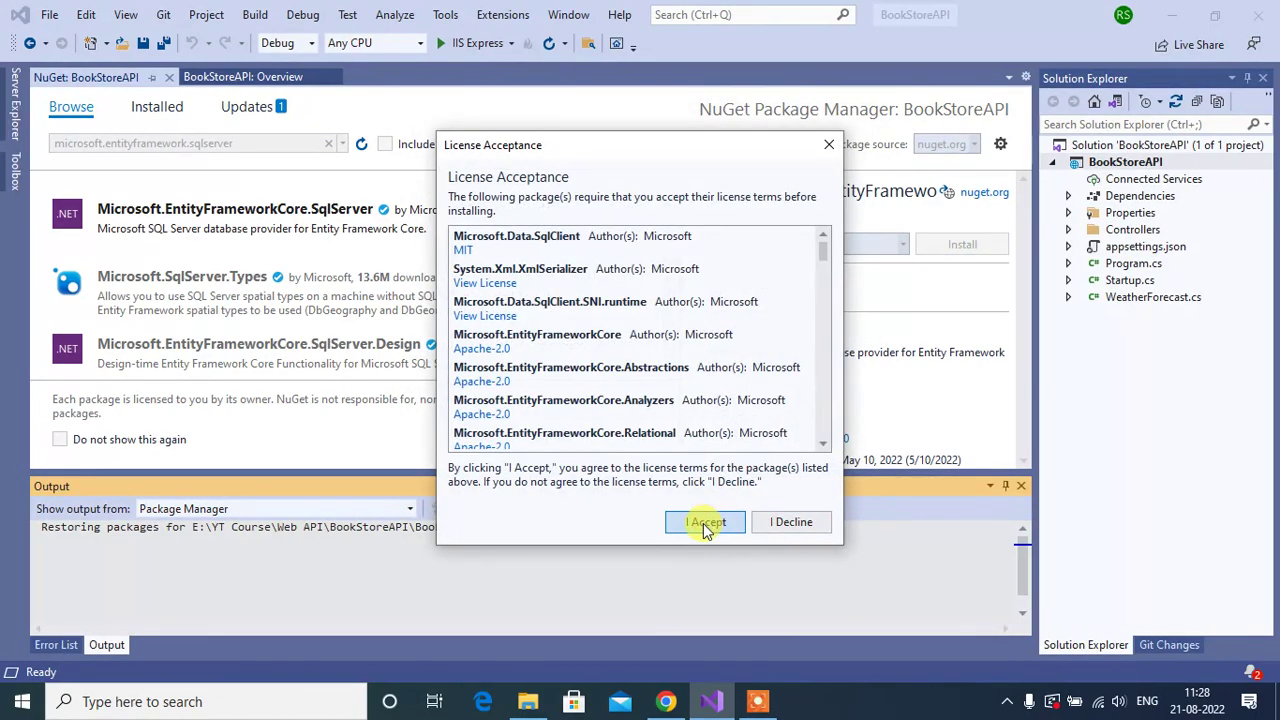
click(706, 520)
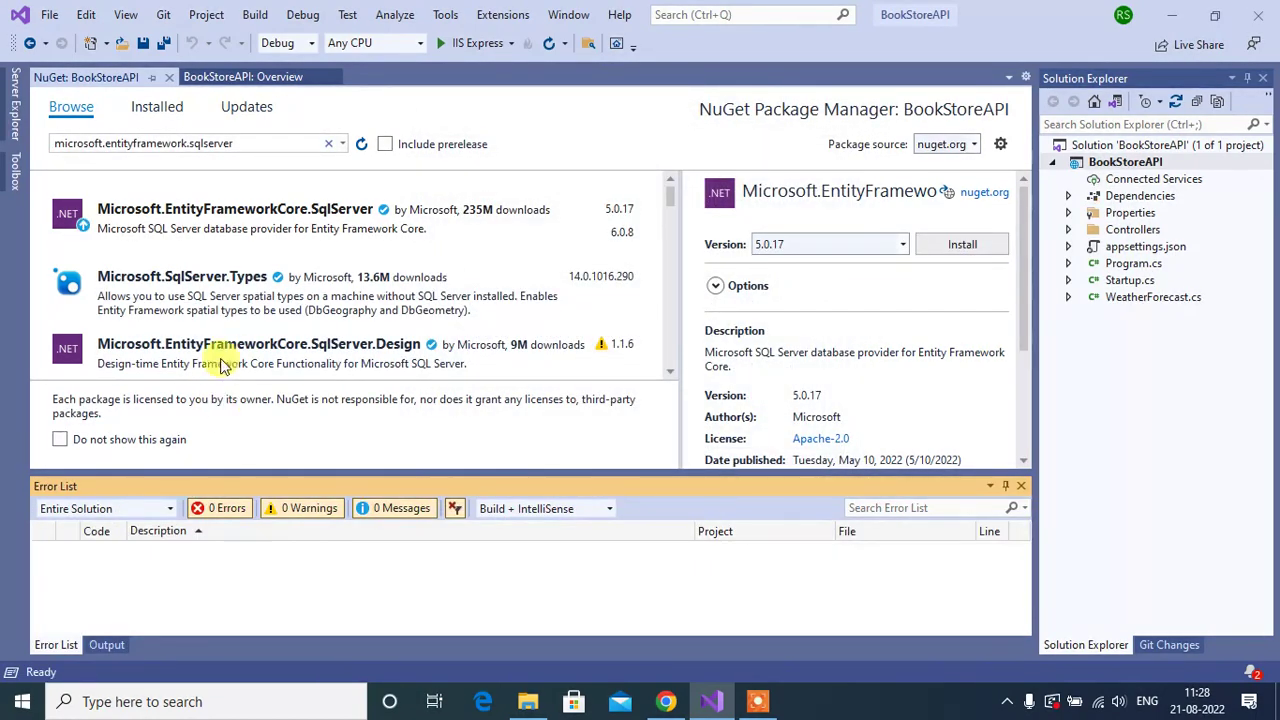
Show all installed packages in BookStoreAPI with the search box cleared.
click(156, 108)
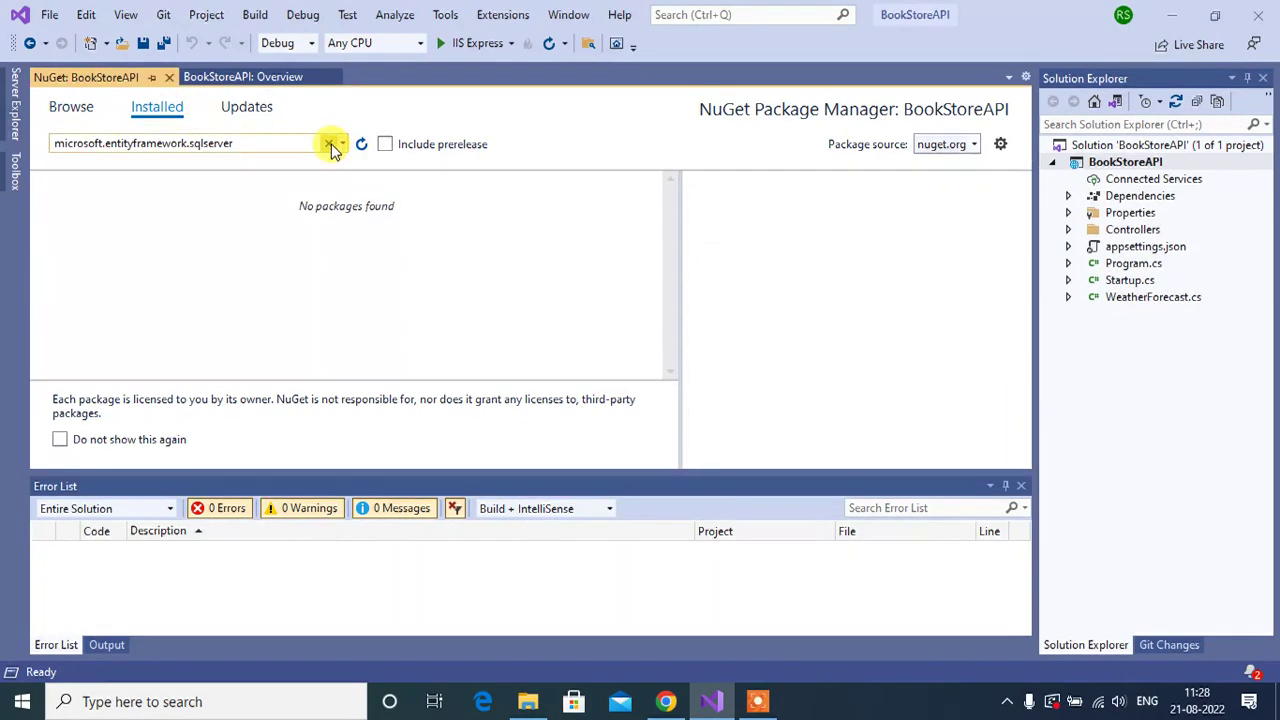
click(332, 144)
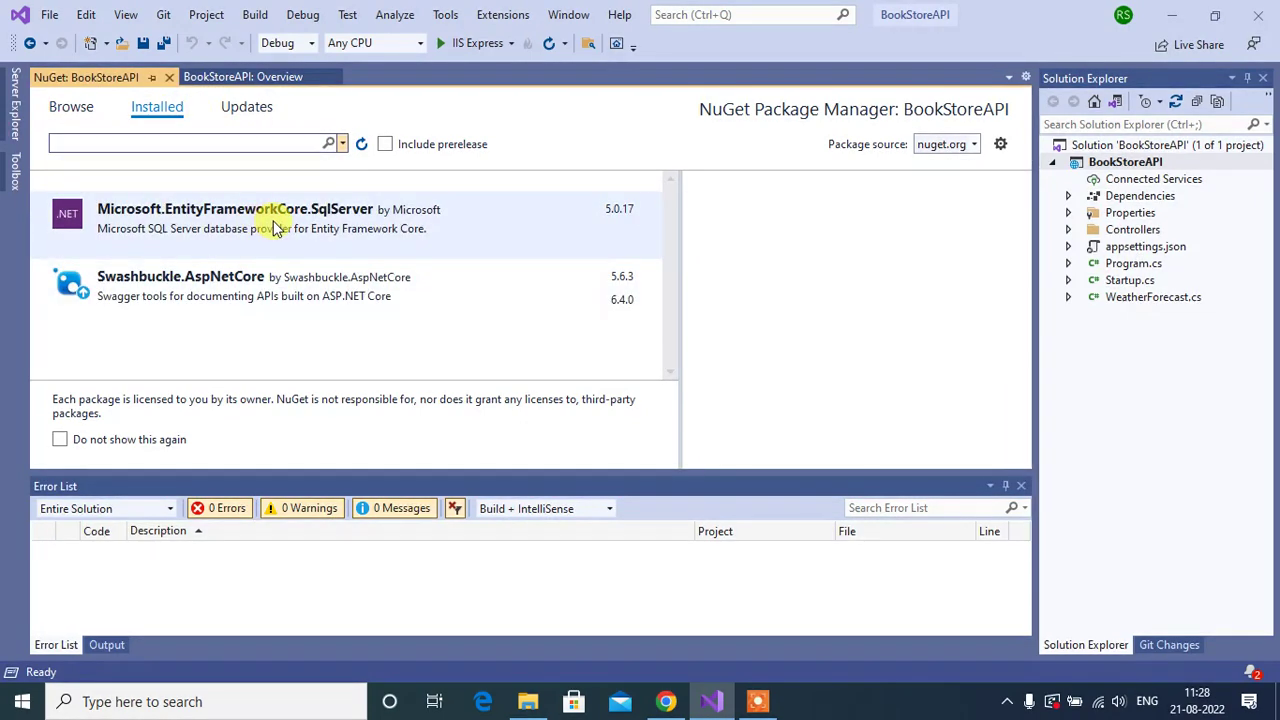